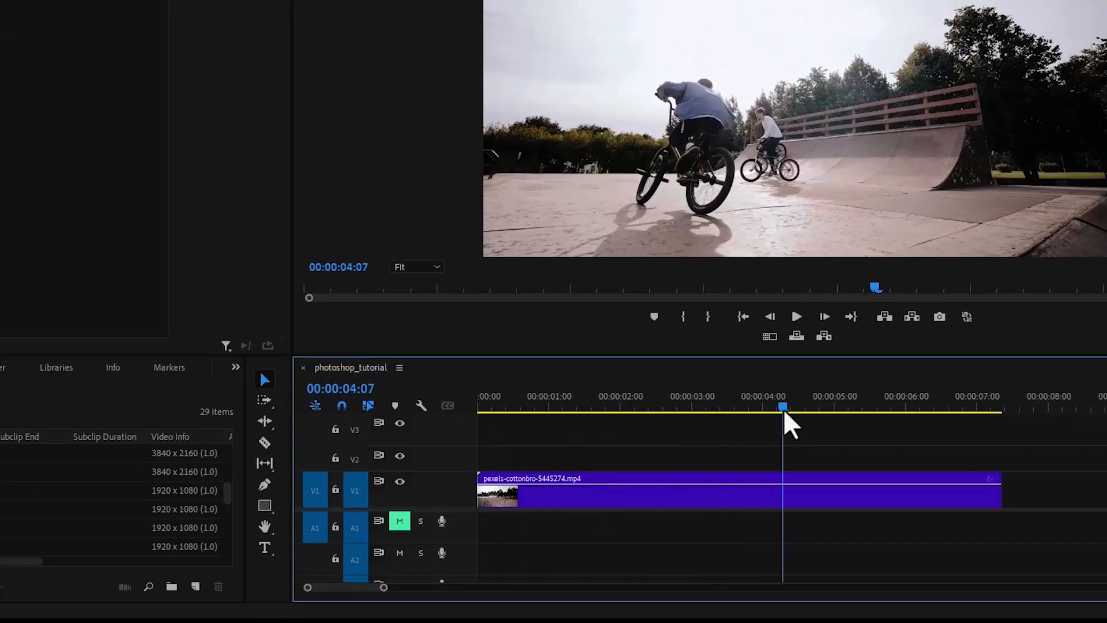
mouse_move(374, 382)
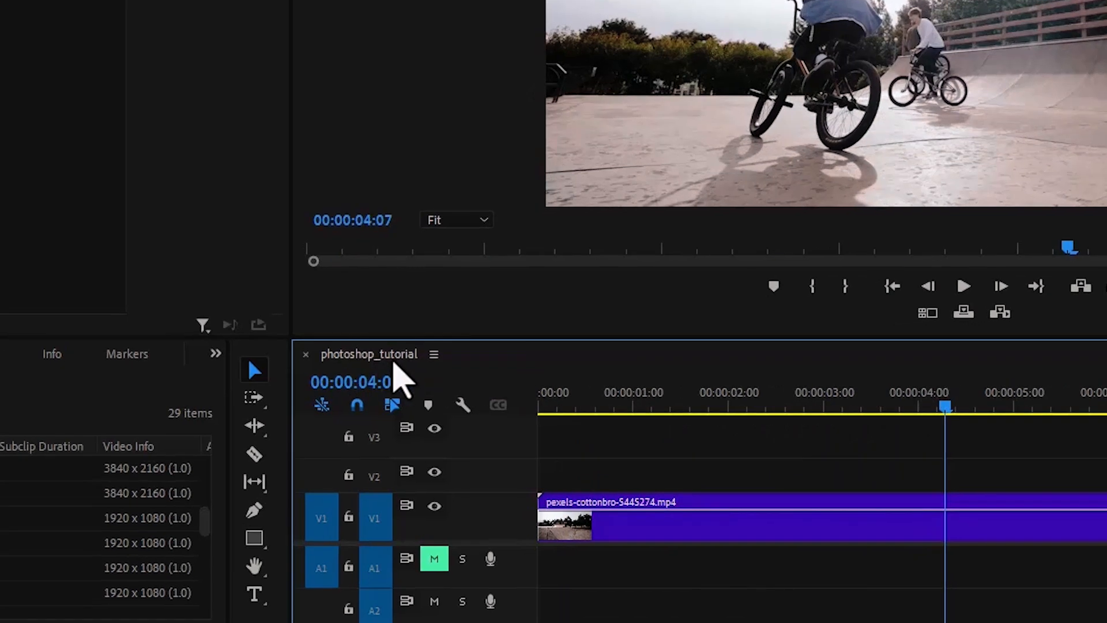
mouse_move(611, 526)
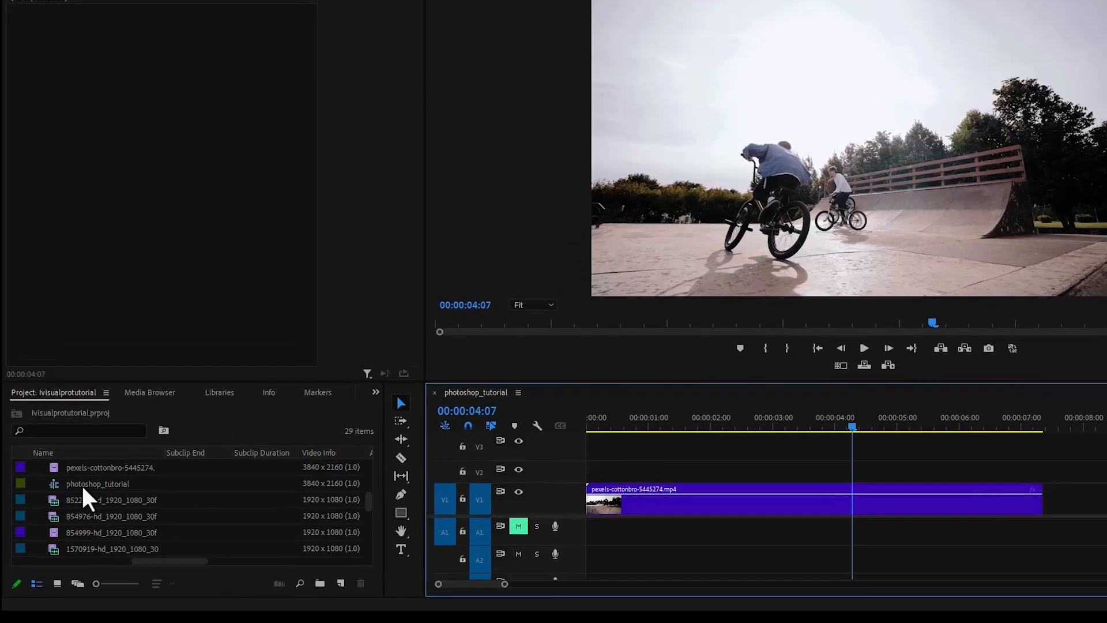
Duplicate photoshop_tutorial to create 'photoshop_tutorial Copy 01' and bring up its actions.
click(97, 483)
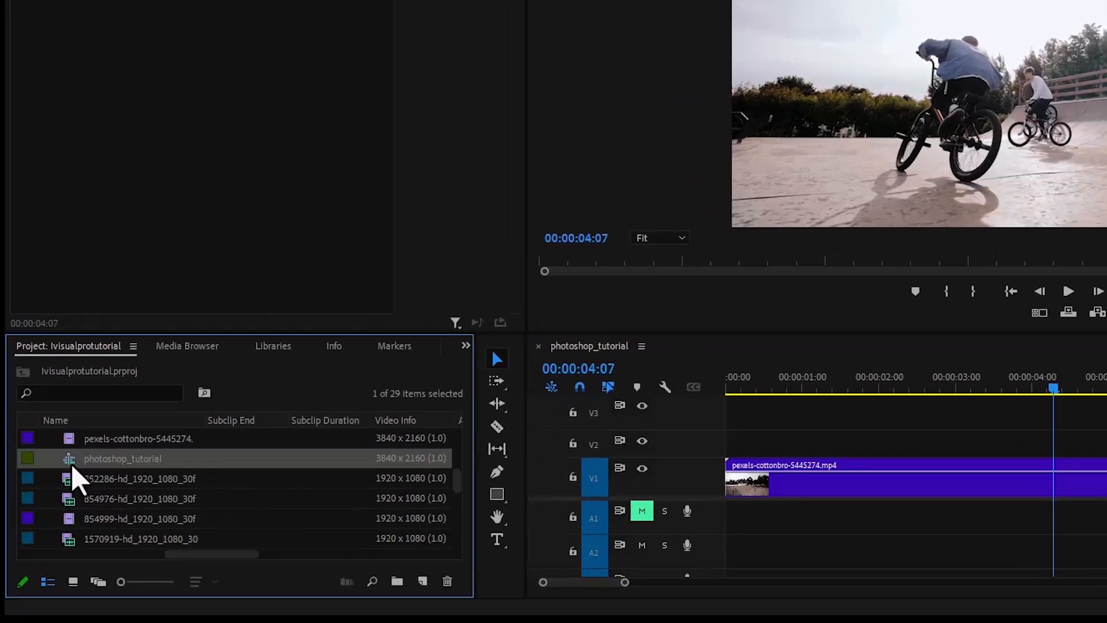
mouse_move(156, 483)
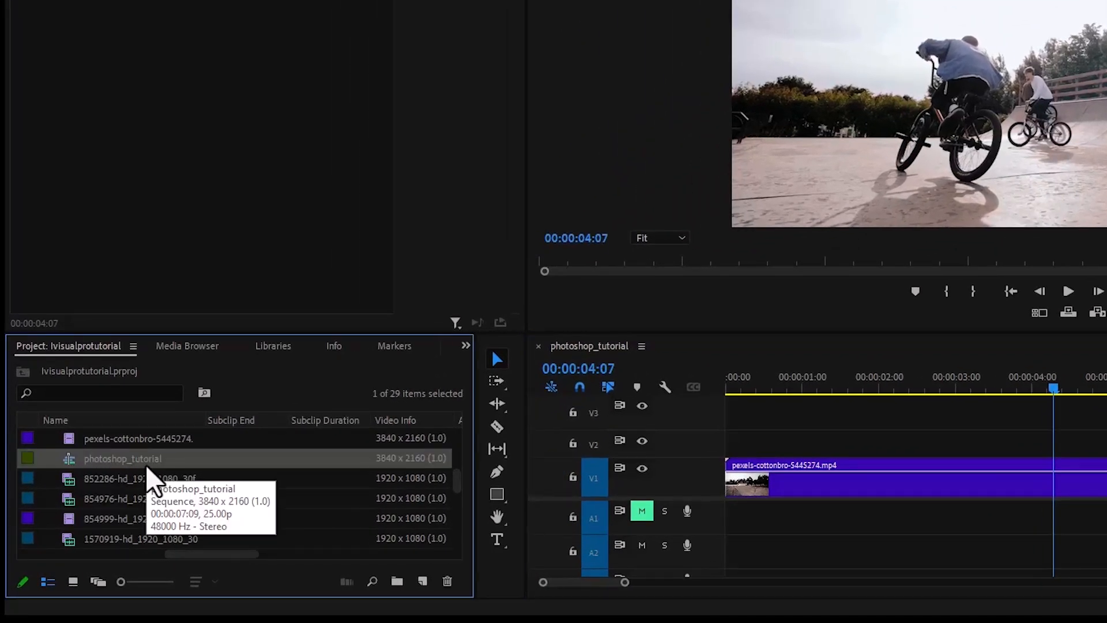
right_click(122, 458)
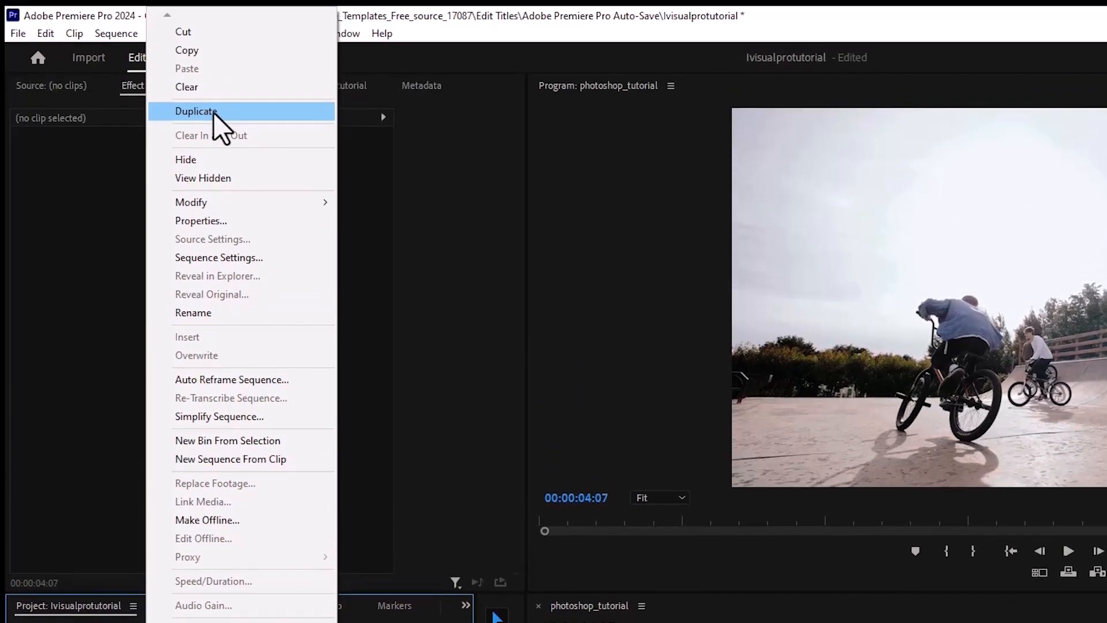
click(196, 111)
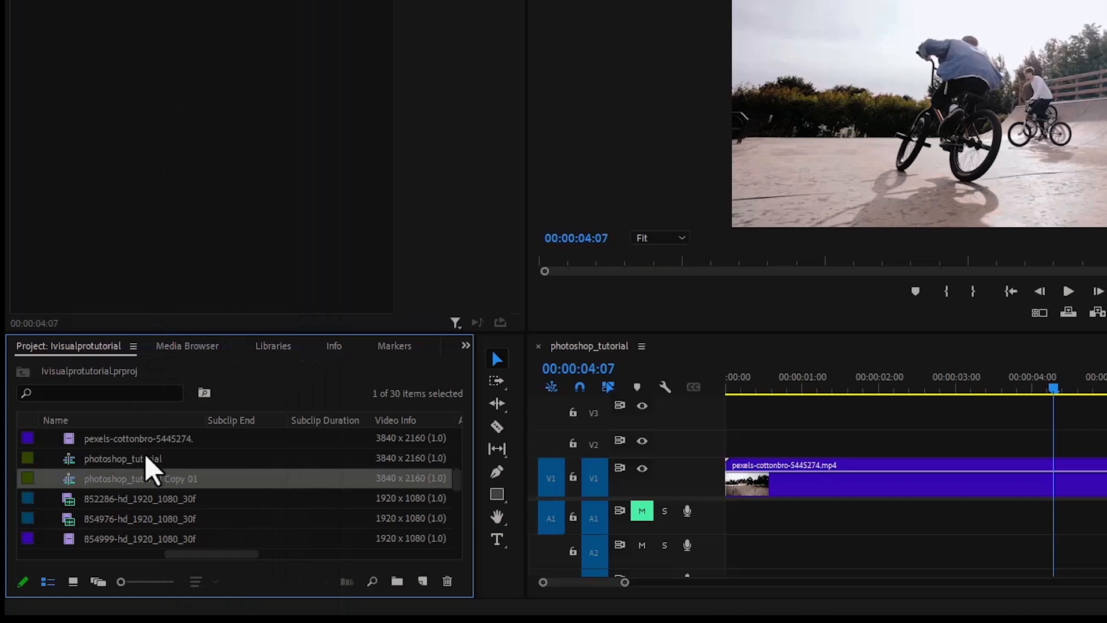
right_click(141, 478)
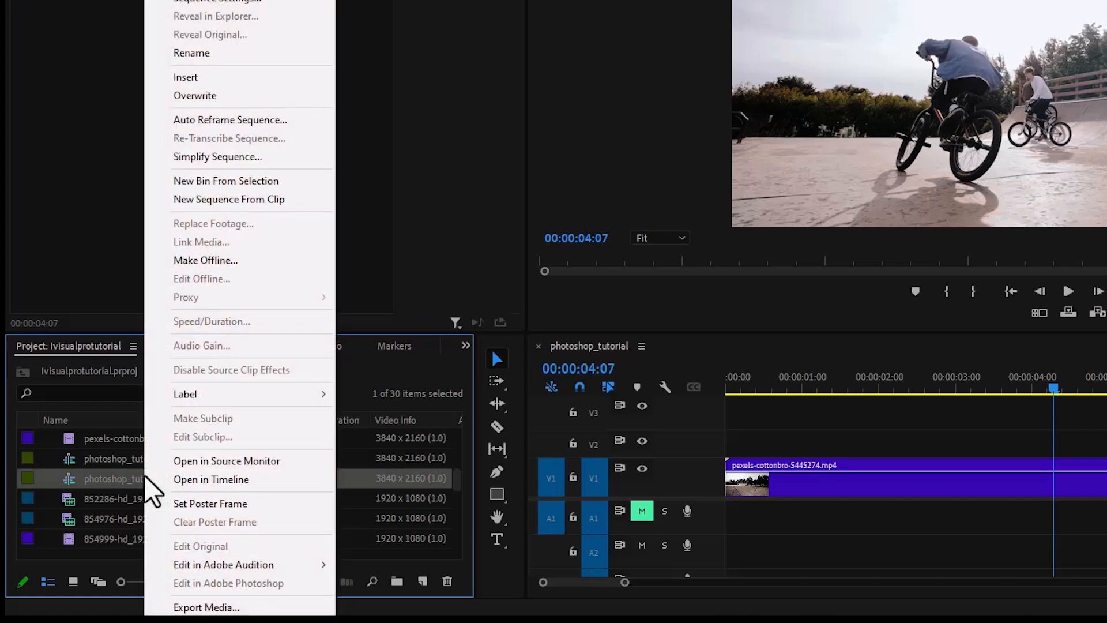
mouse_move(216, 137)
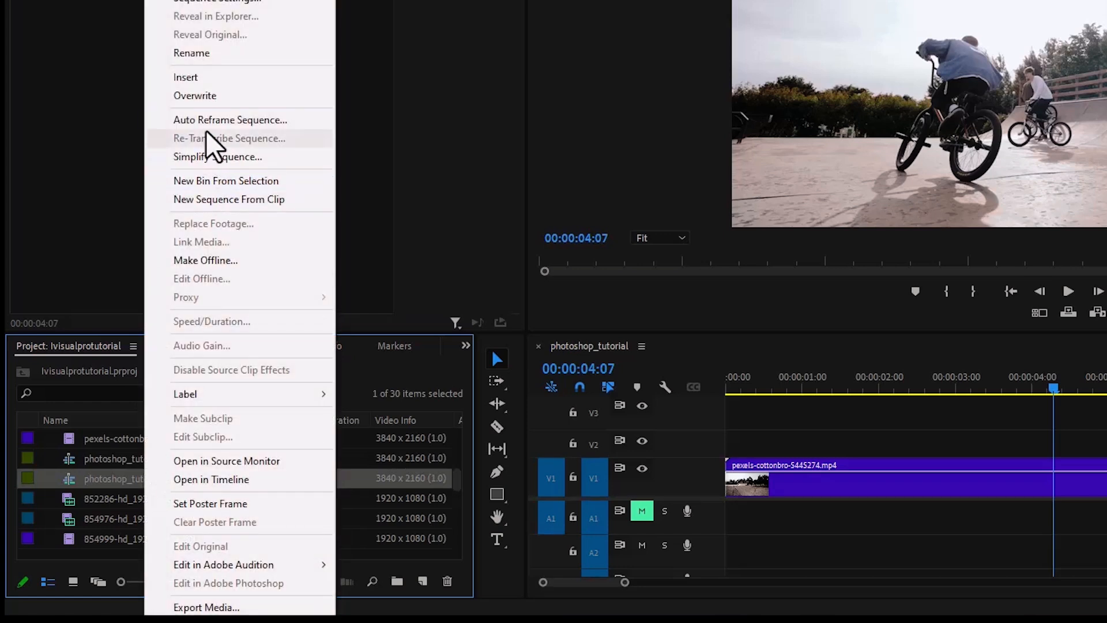
Create 'photoshop_tutorial Copy 01 - (9x16)' via Auto Reframe Sequence with Vertical 9:16 target.
click(229, 119)
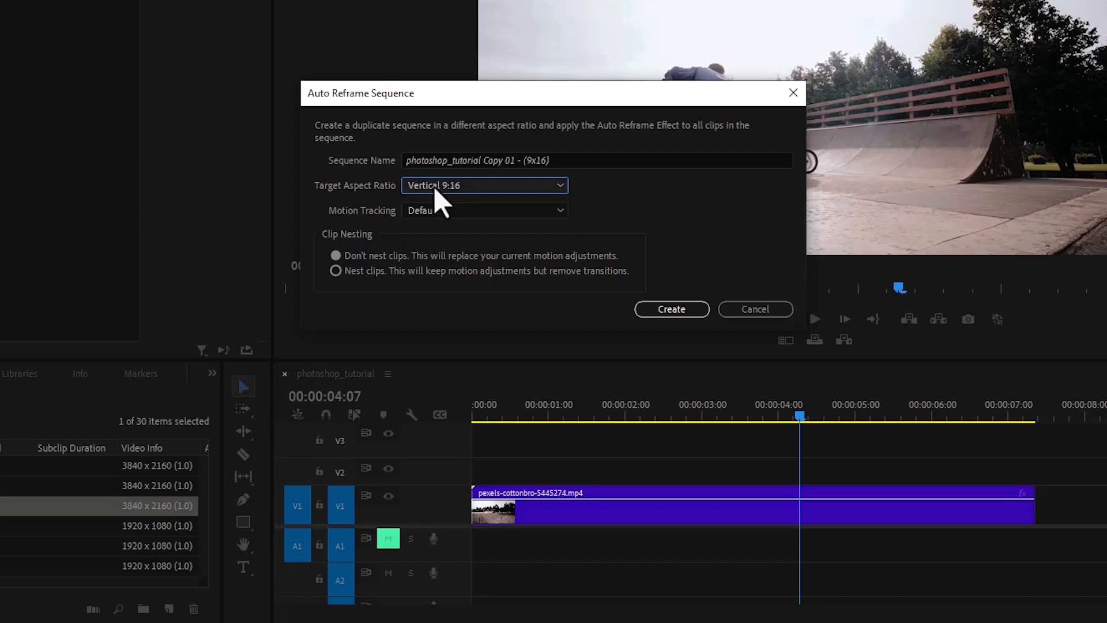
click(483, 185)
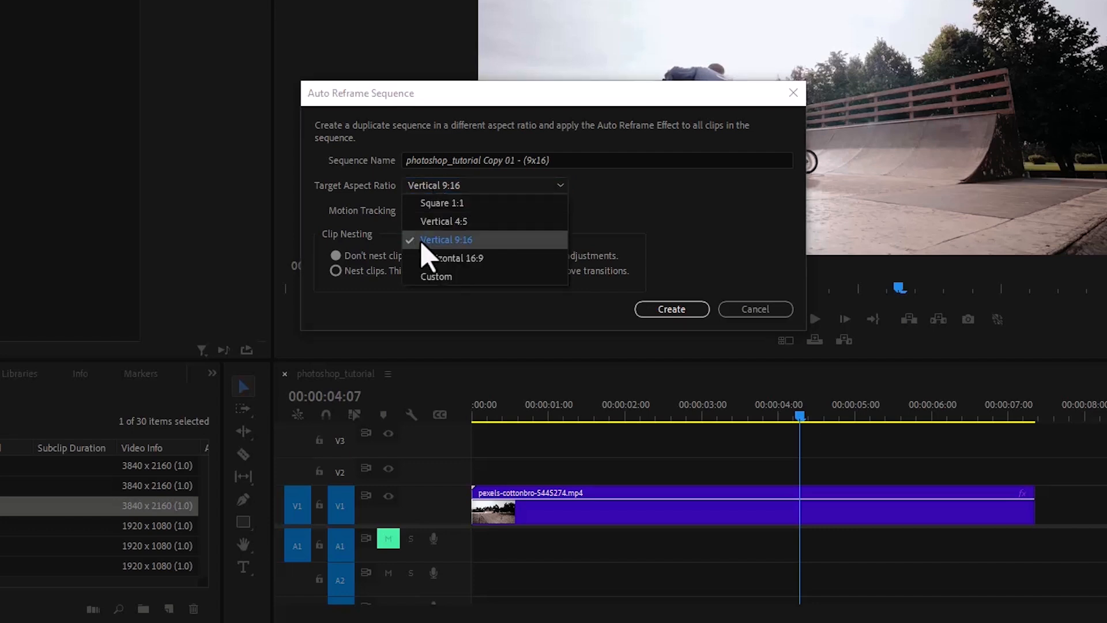
click(445, 240)
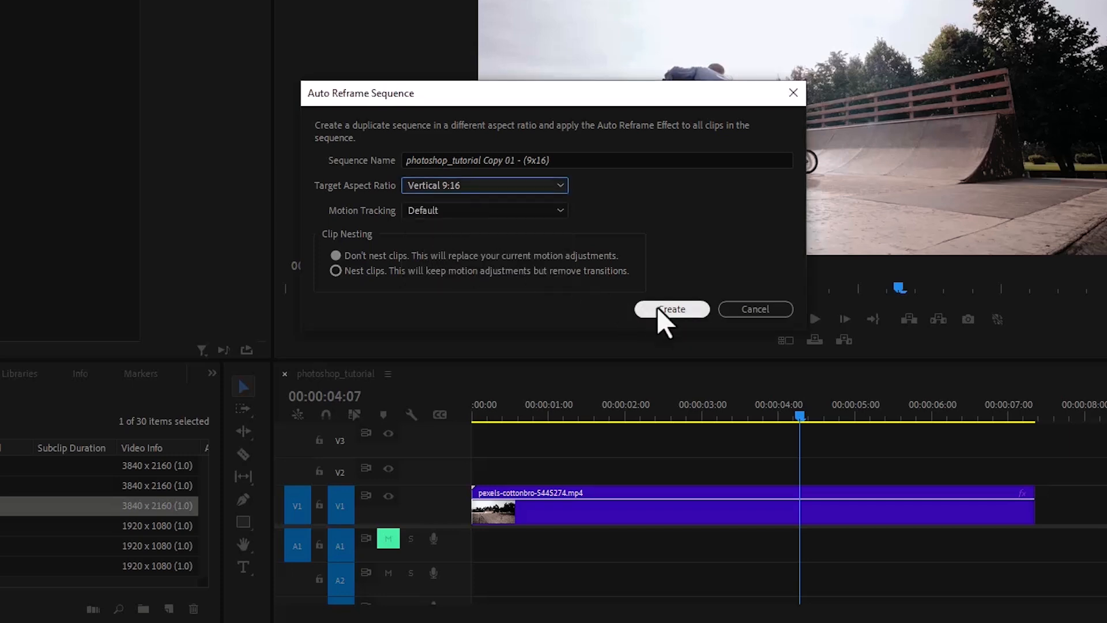
click(671, 309)
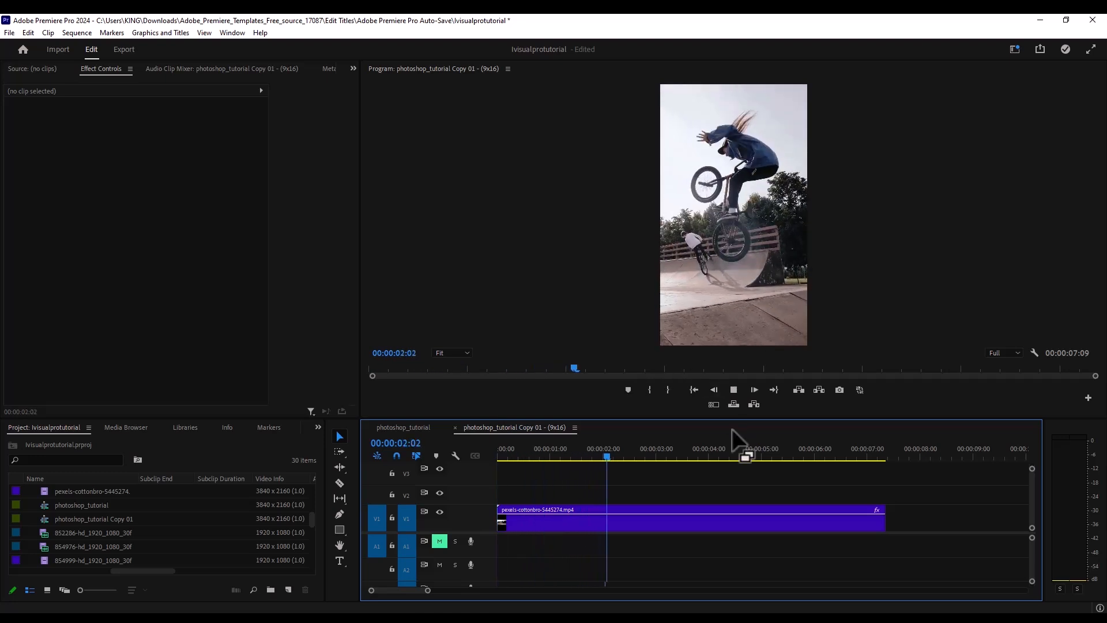
click(712, 458)
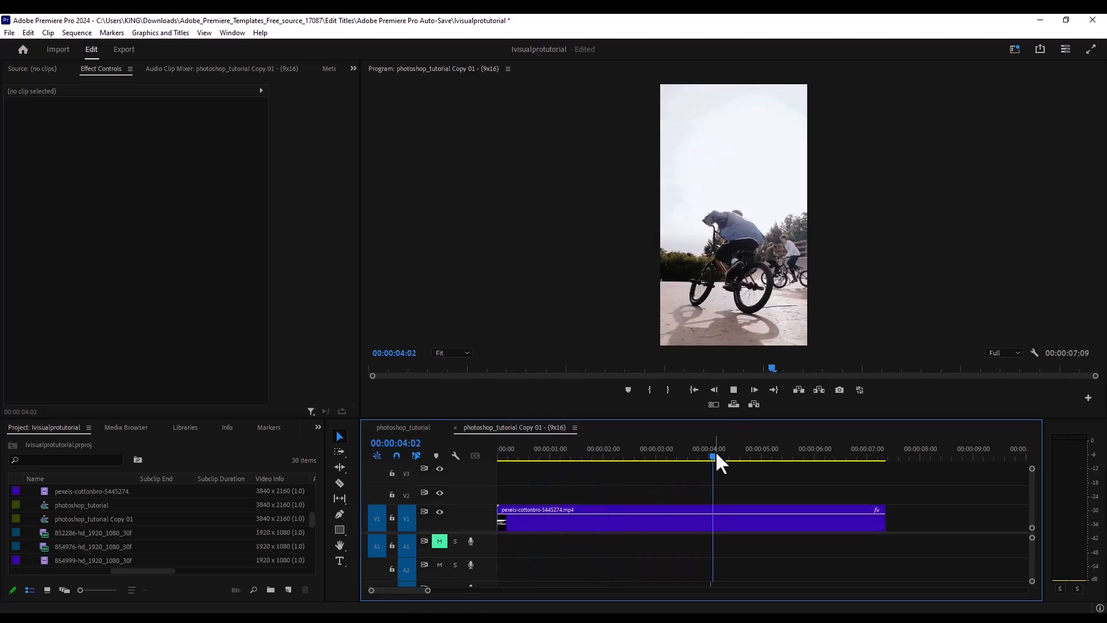
click(818, 457)
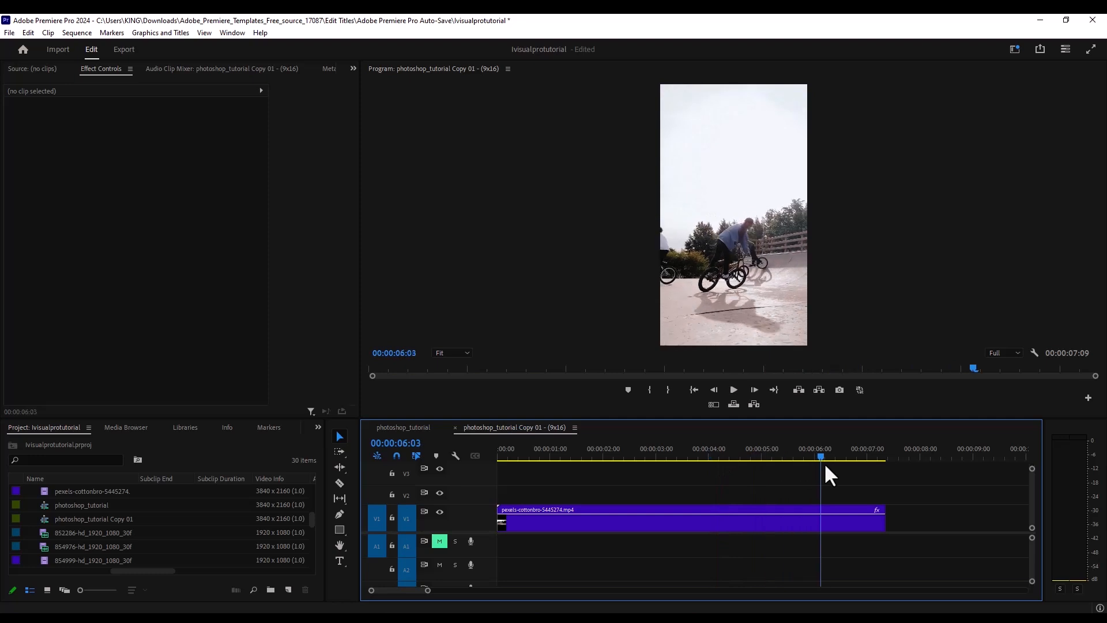
click(566, 458)
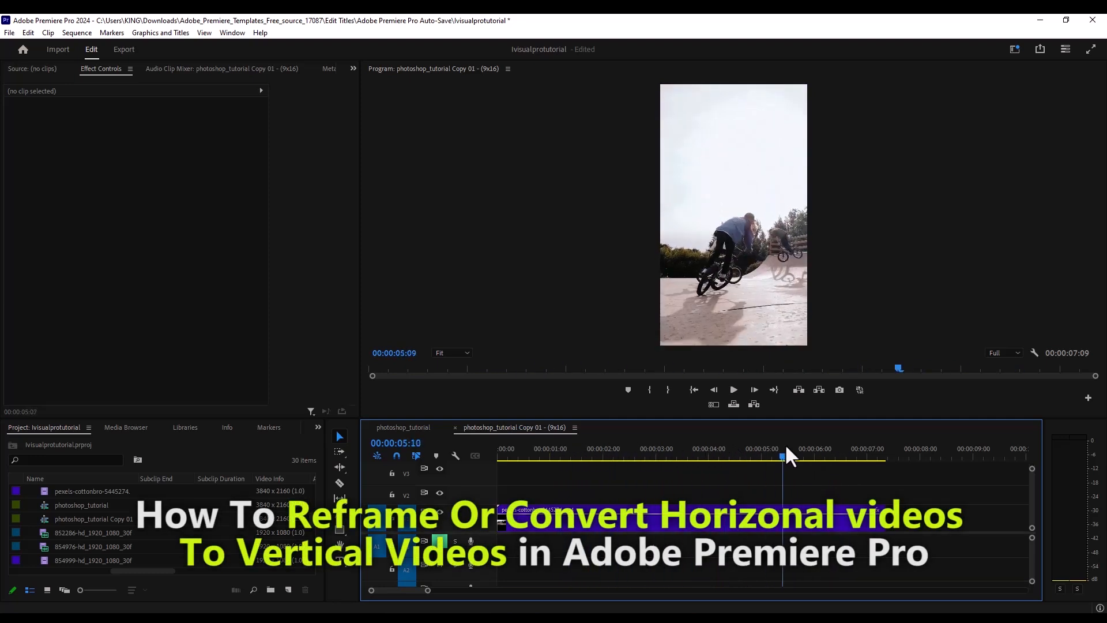
click(638, 449)
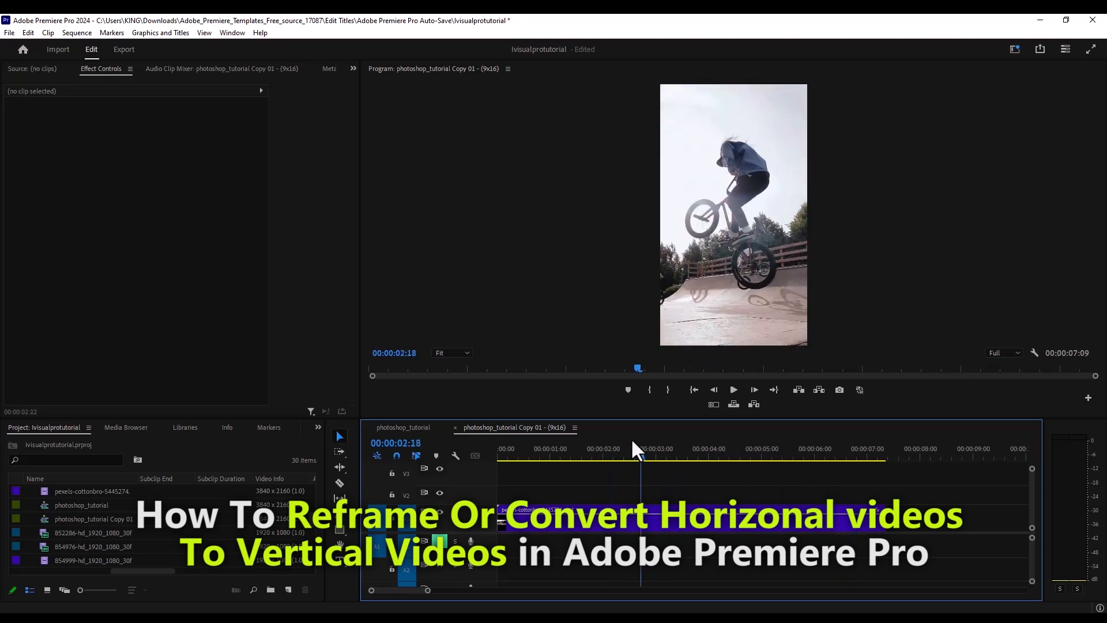